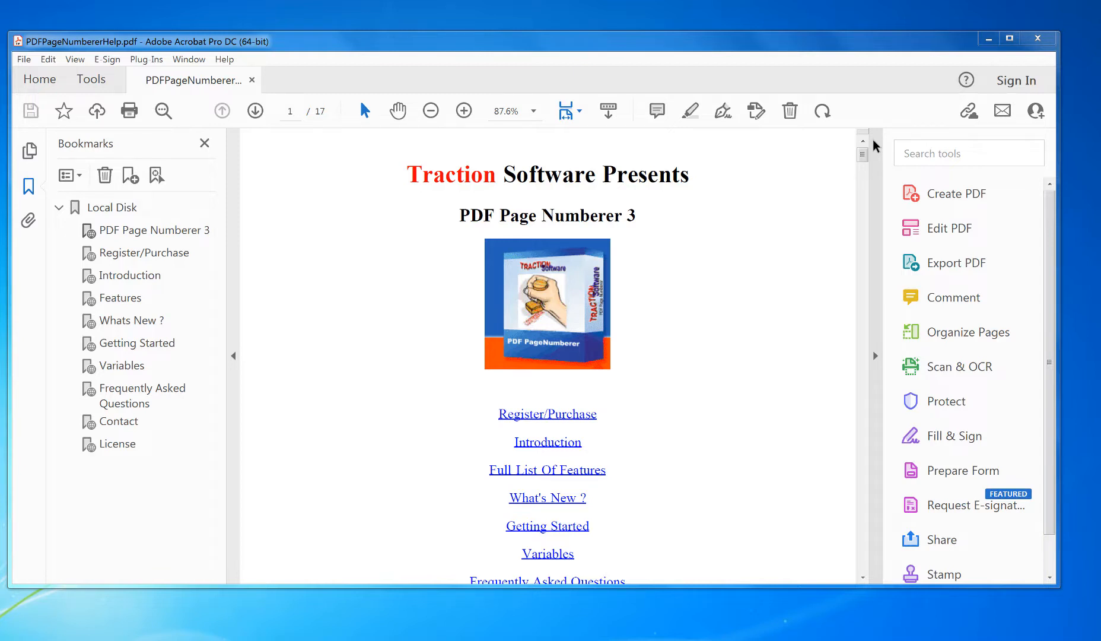
mouse_move(673, 132)
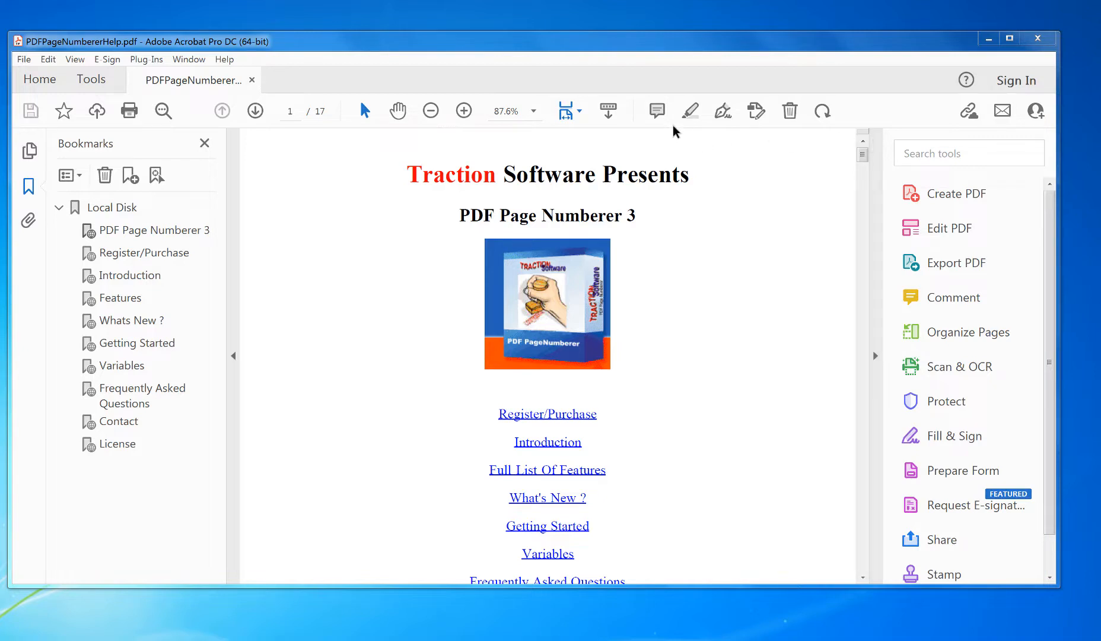
mouse_move(295, 51)
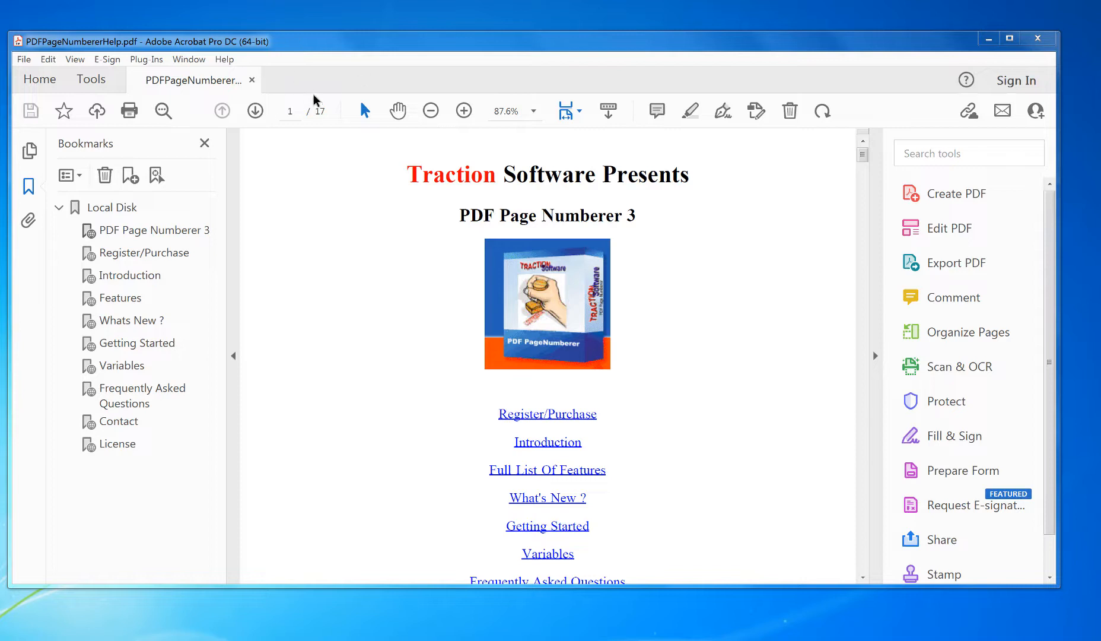
mouse_move(146, 60)
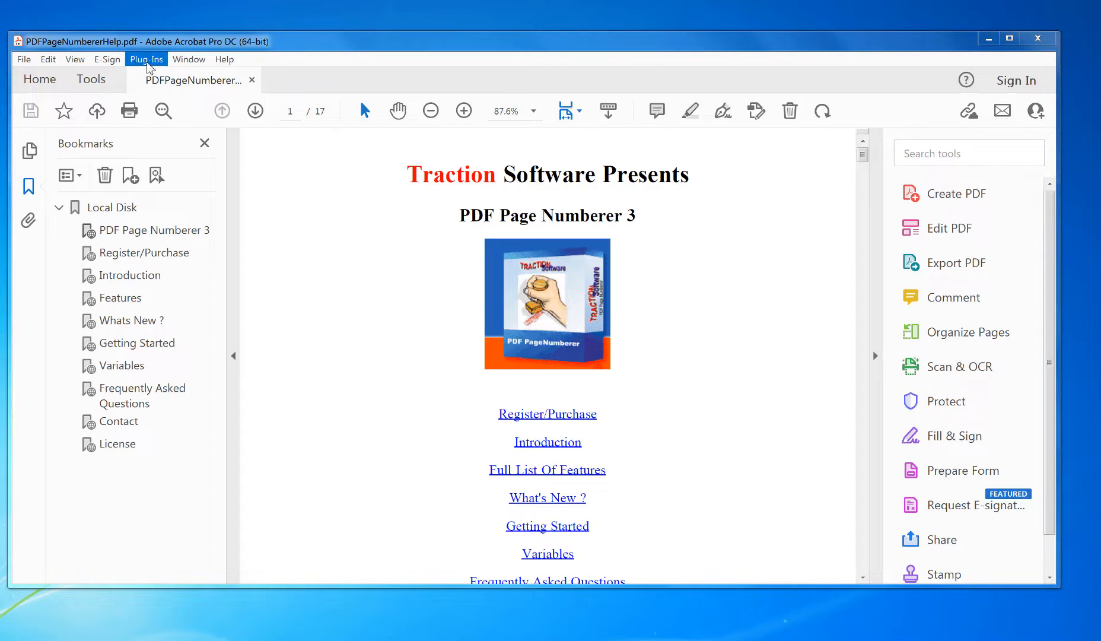
mouse_move(204, 90)
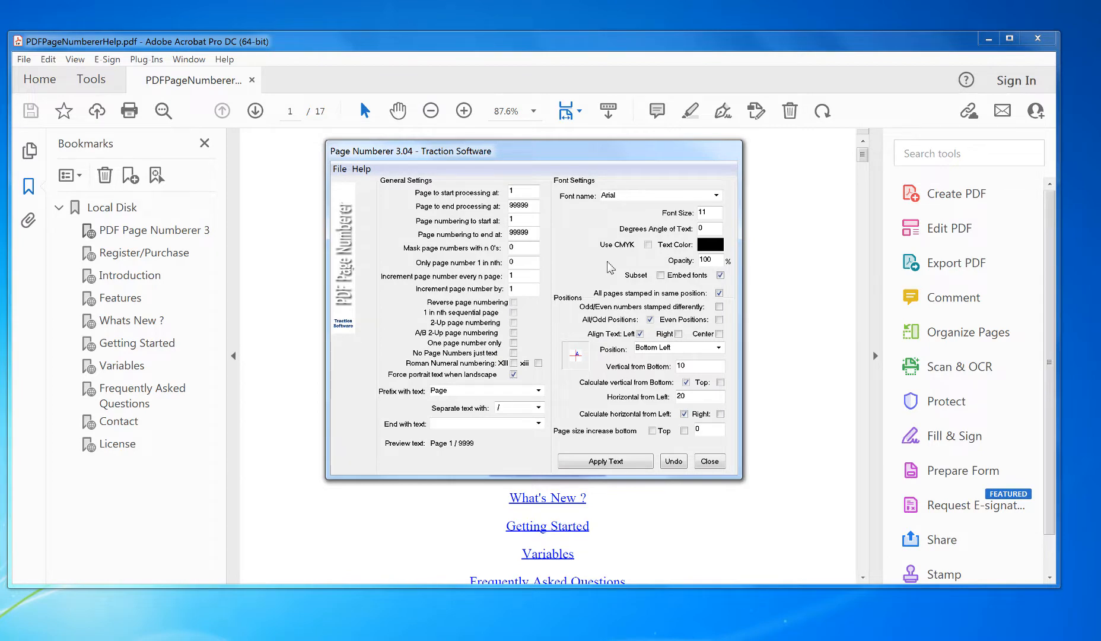
mouse_move(423, 452)
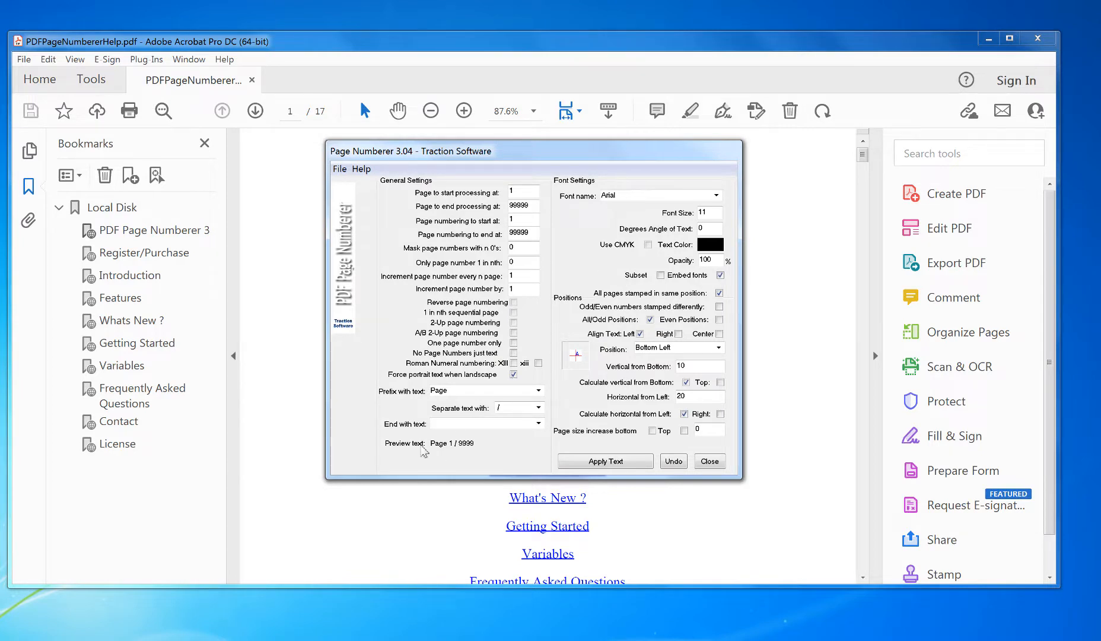
mouse_move(411, 448)
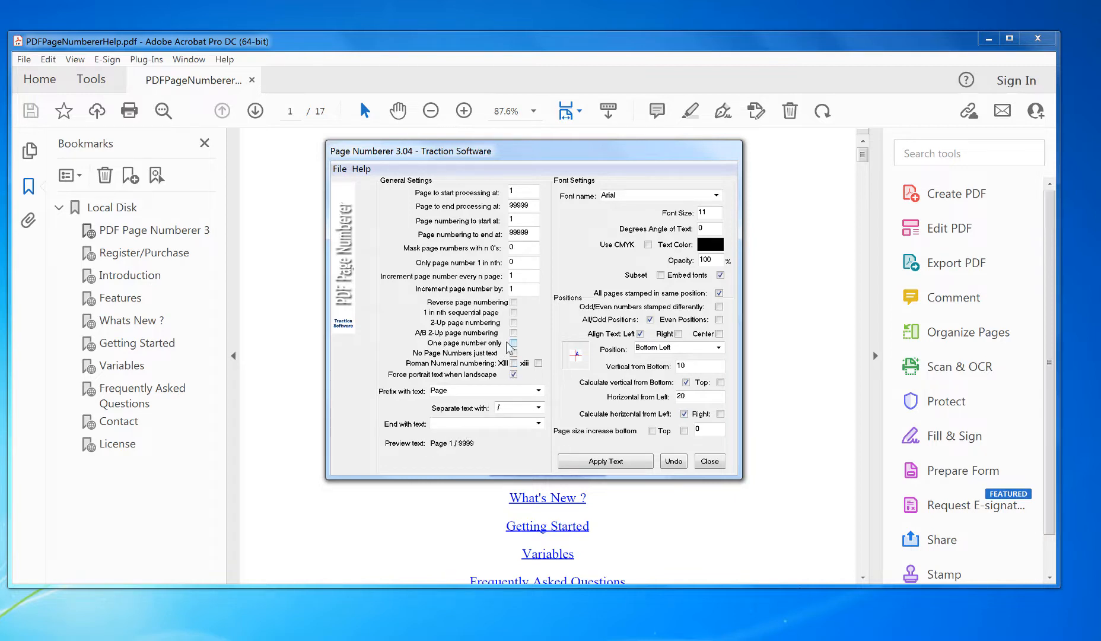
Step: Number the page only, with no prefix or separator, masked to six digits (000001)
click(514, 343)
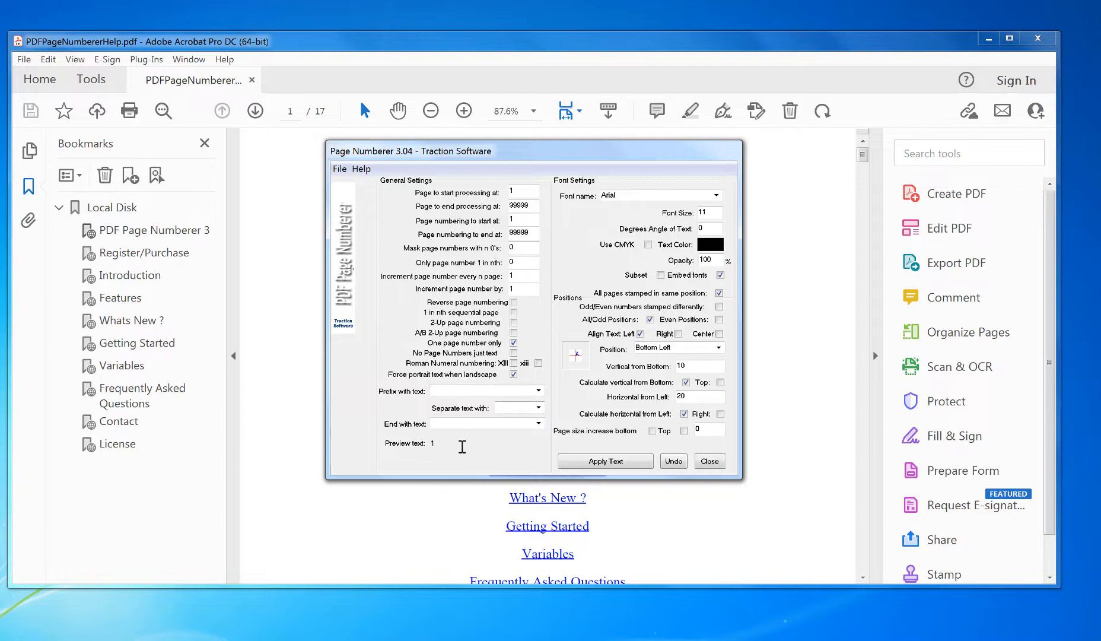
mouse_move(492, 248)
text(6)
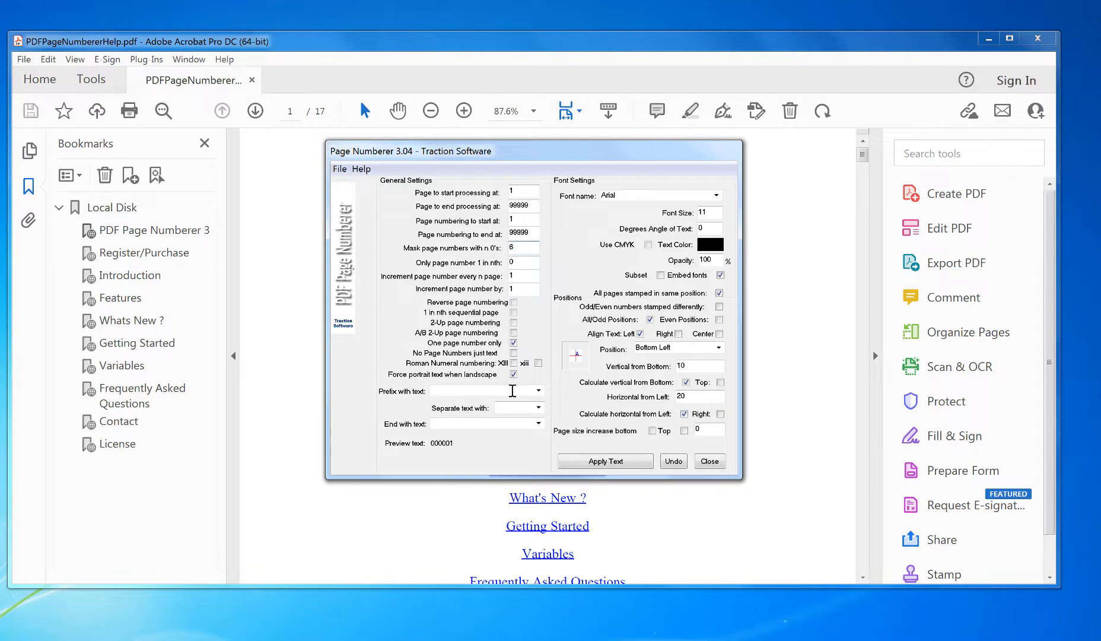
mouse_move(460, 445)
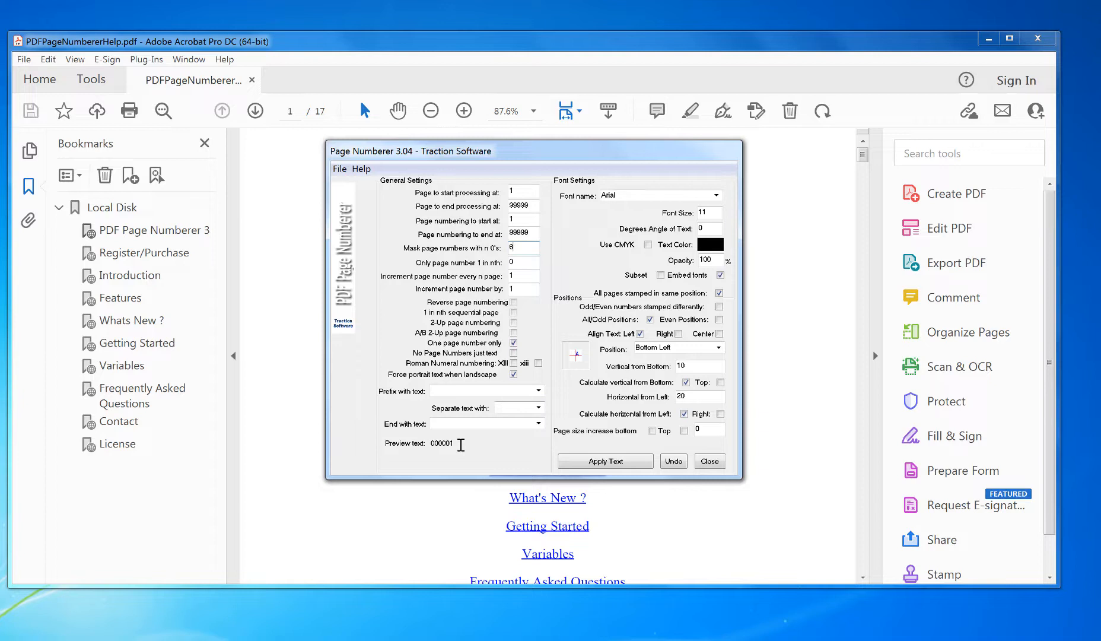
mouse_move(486, 212)
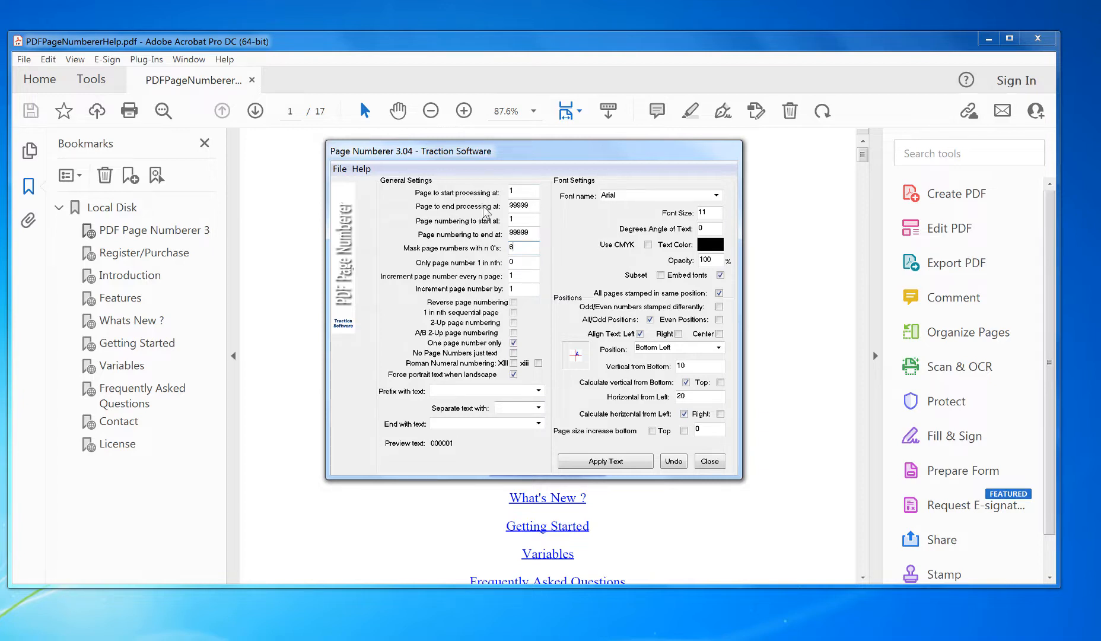
click(524, 220)
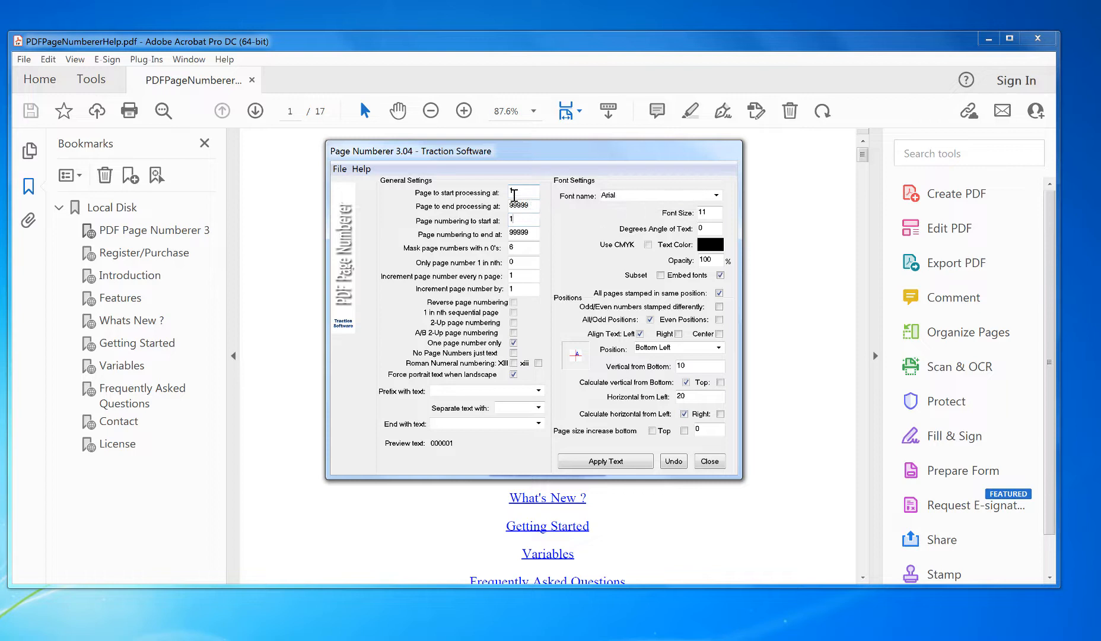
mouse_move(524, 194)
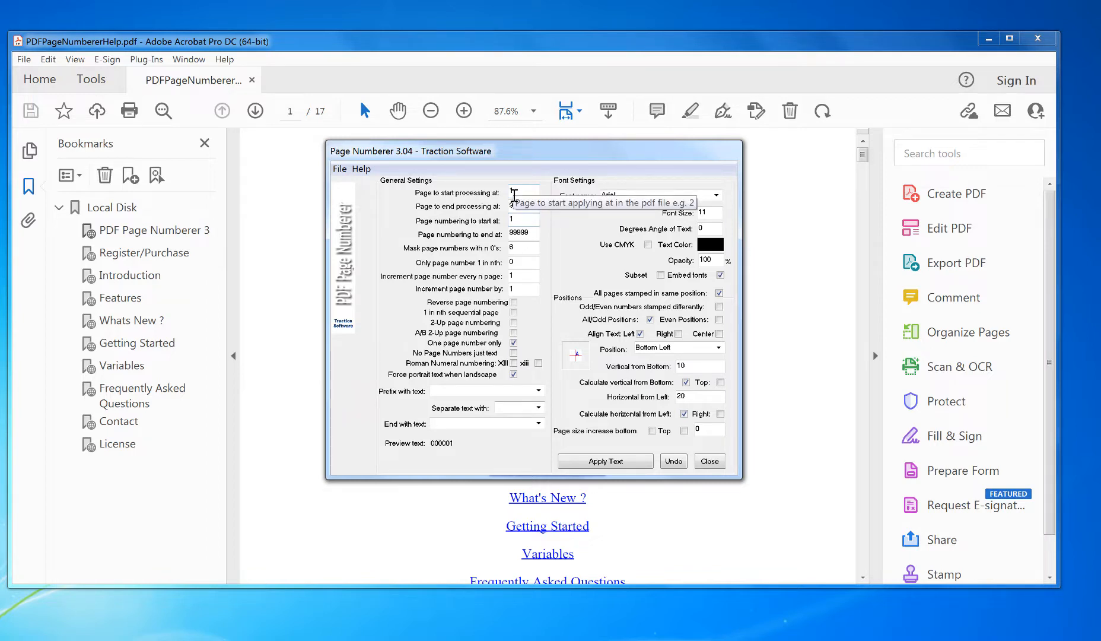
mouse_move(836, 172)
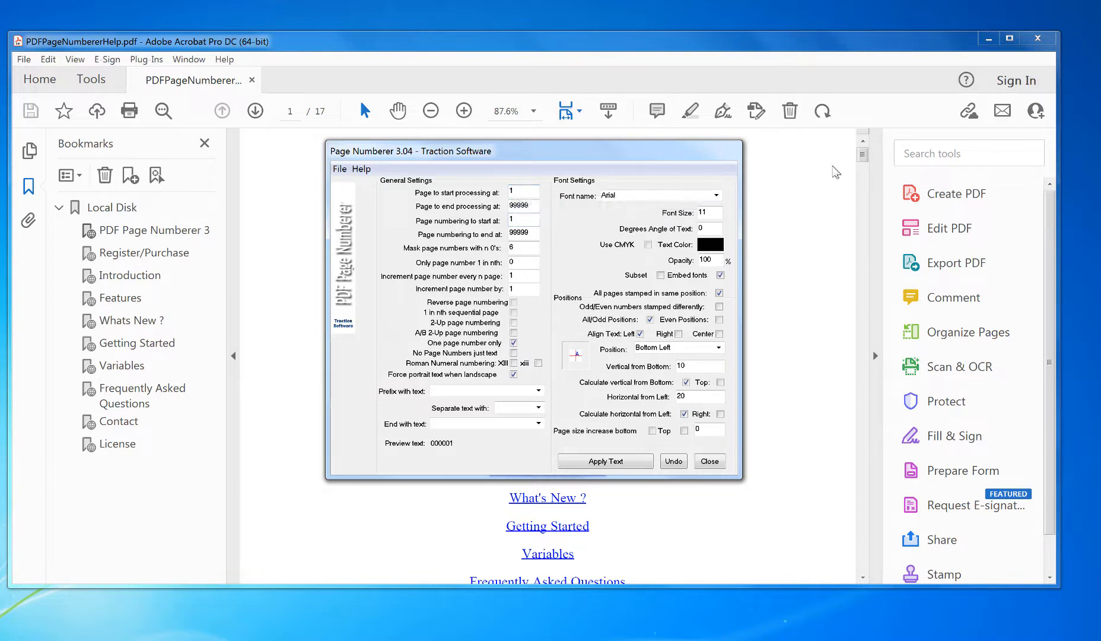
Step: Locate the stamp position near the bottom-left of the page and apply the 000001 stamp
click(574, 358)
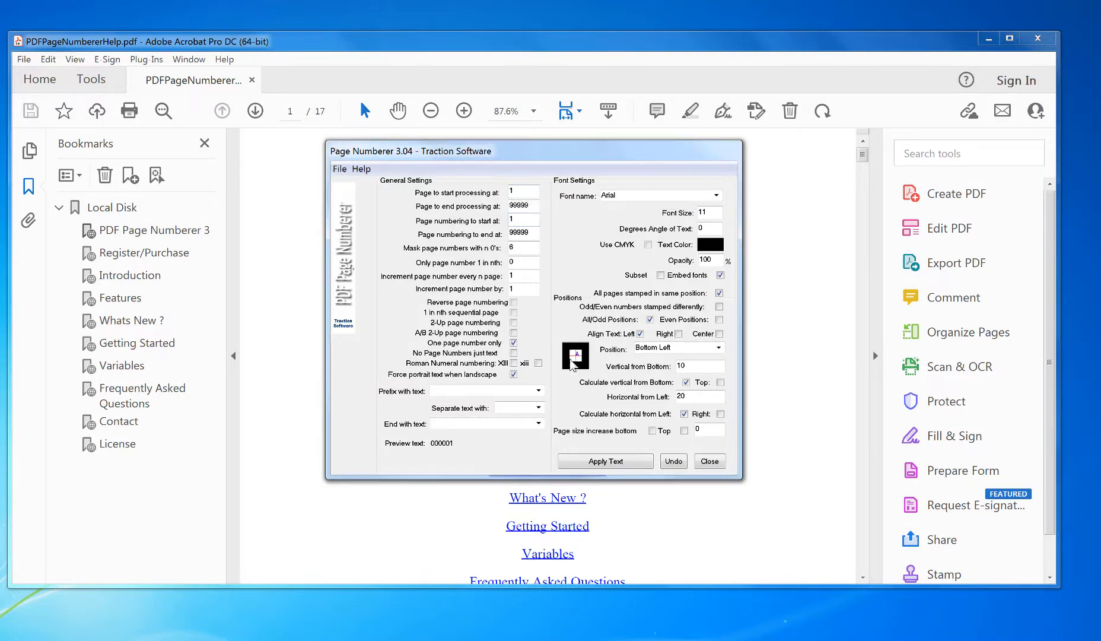
mouse_move(574, 355)
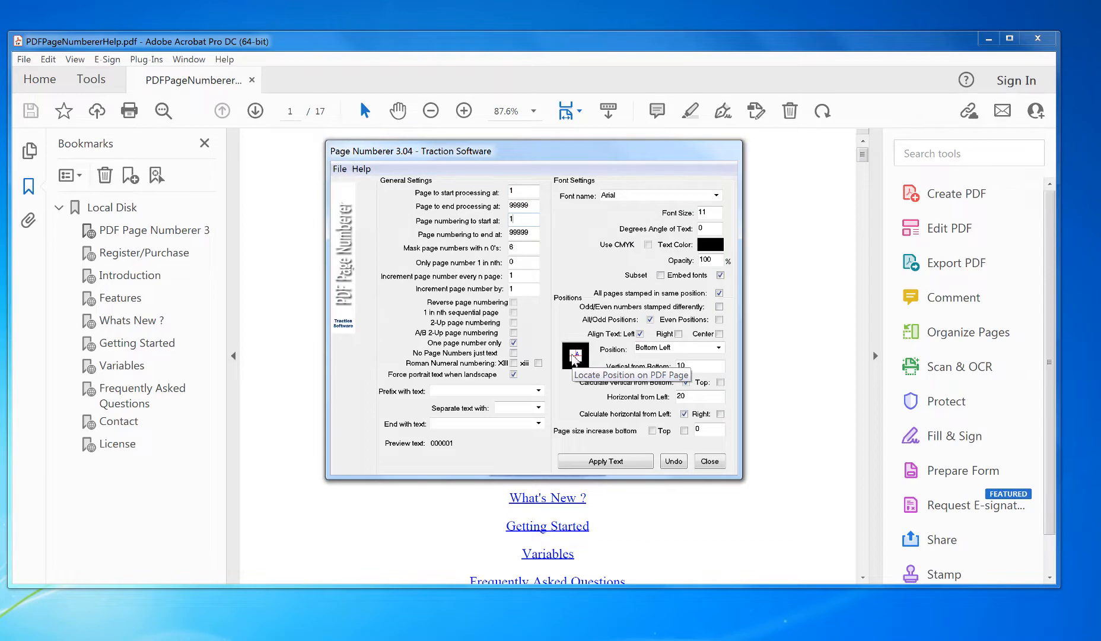
click(708, 461)
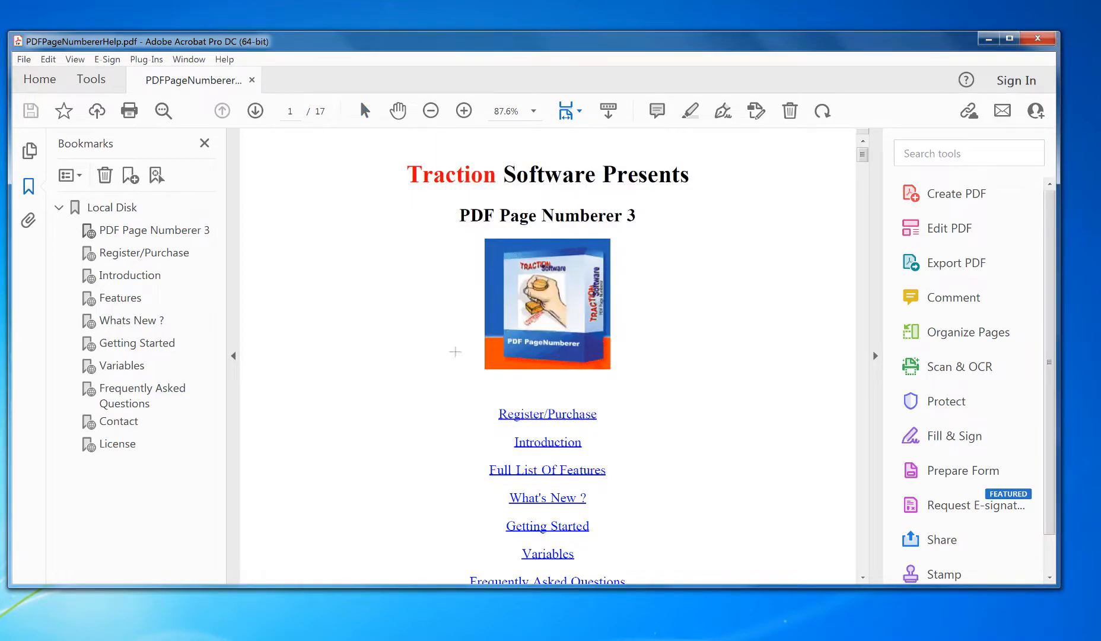
scroll(down, 3)
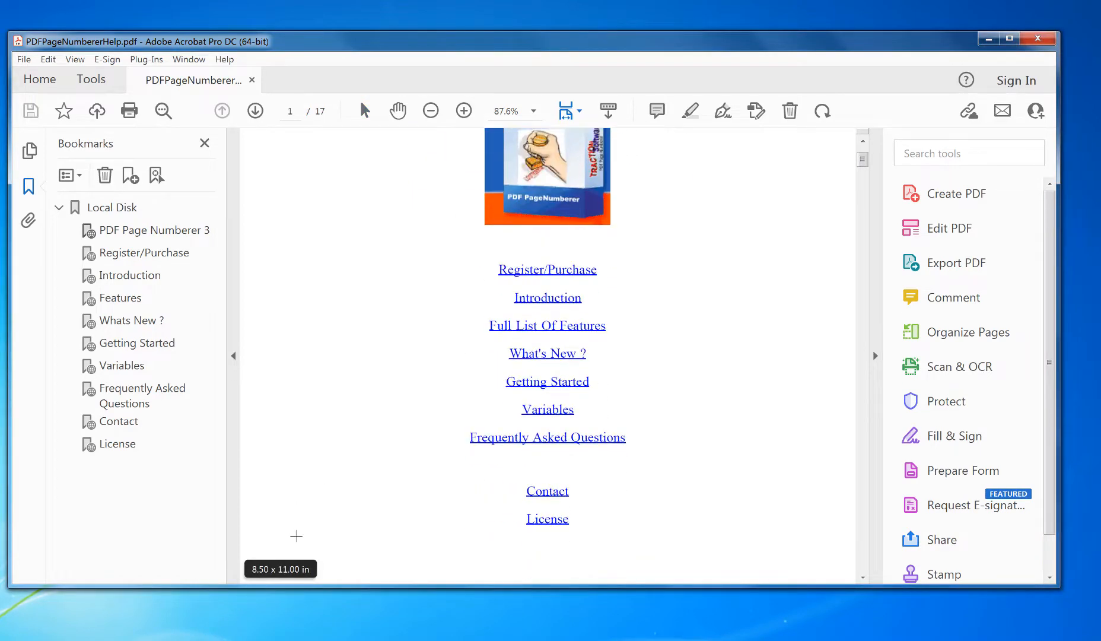
scroll(down, 3)
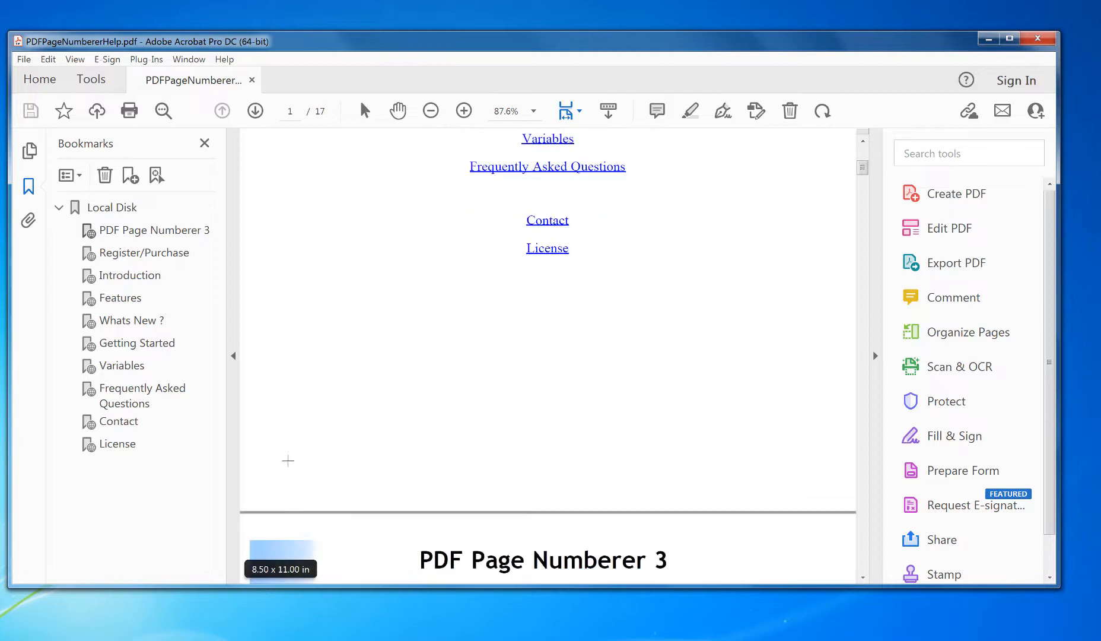
mouse_move(281, 486)
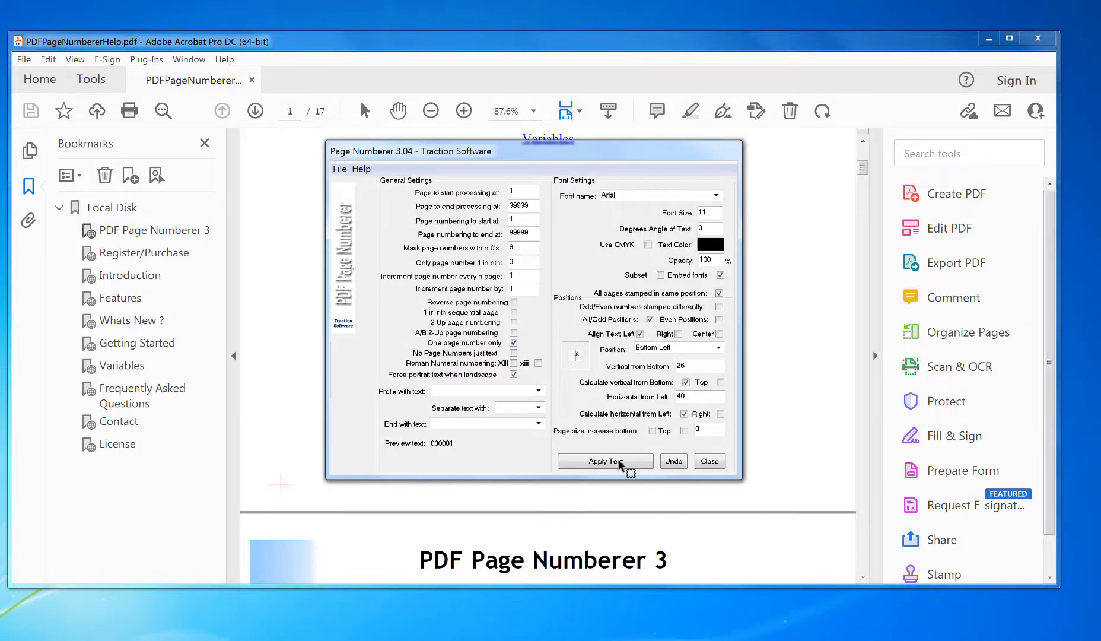
click(605, 461)
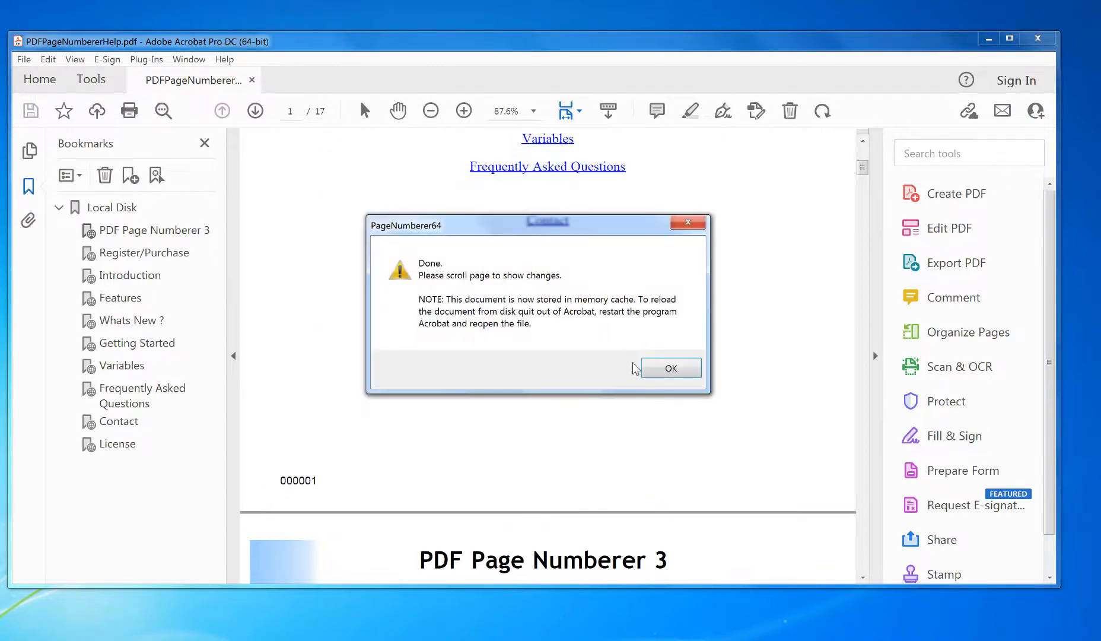
Step: Dismiss the notice and scroll through pages to verify stamps 000002 to 000004
click(669, 368)
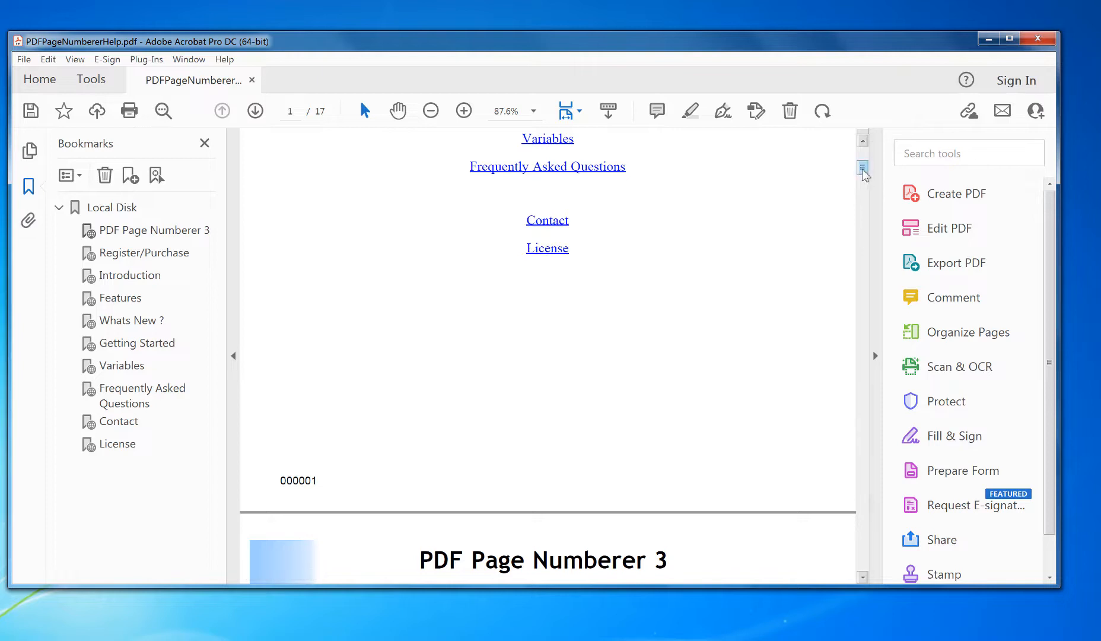
scroll(down, 3)
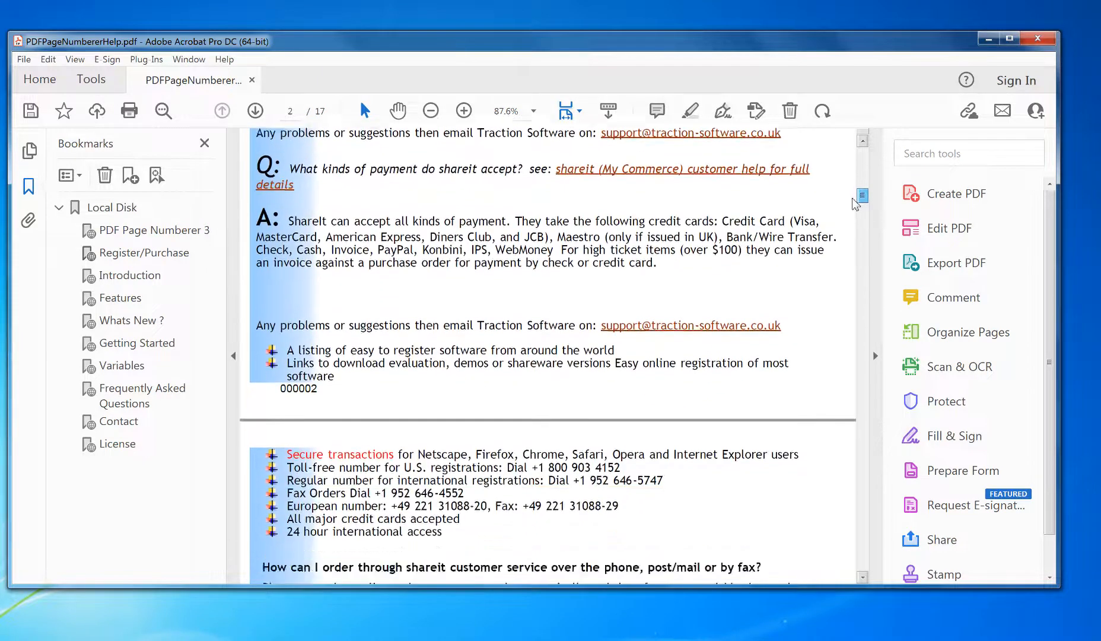
scroll(down, 3)
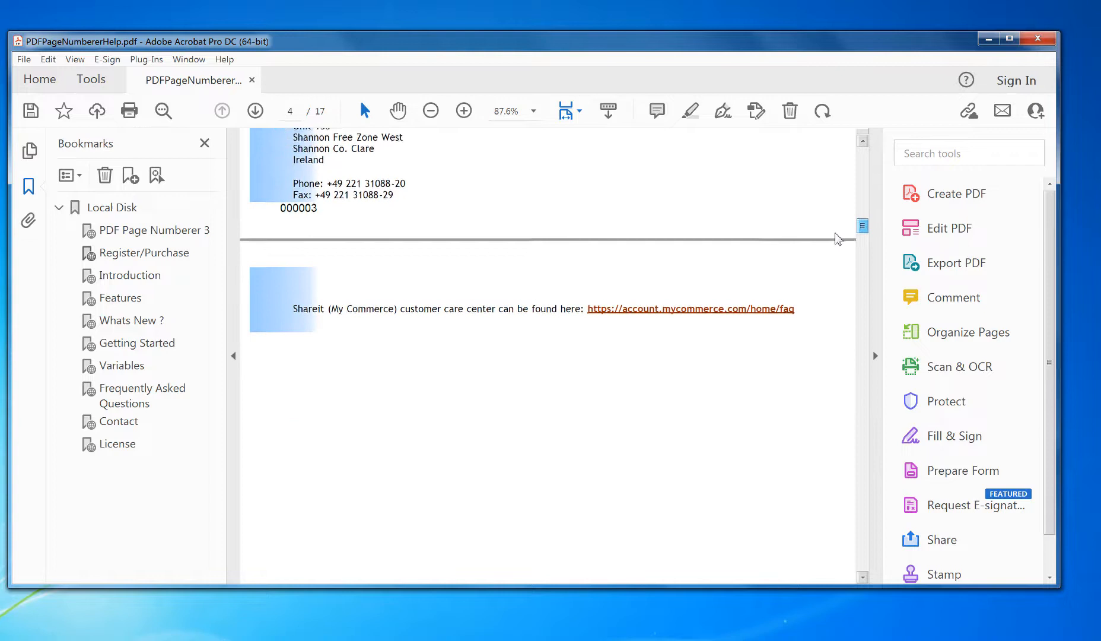
scroll(down, 3)
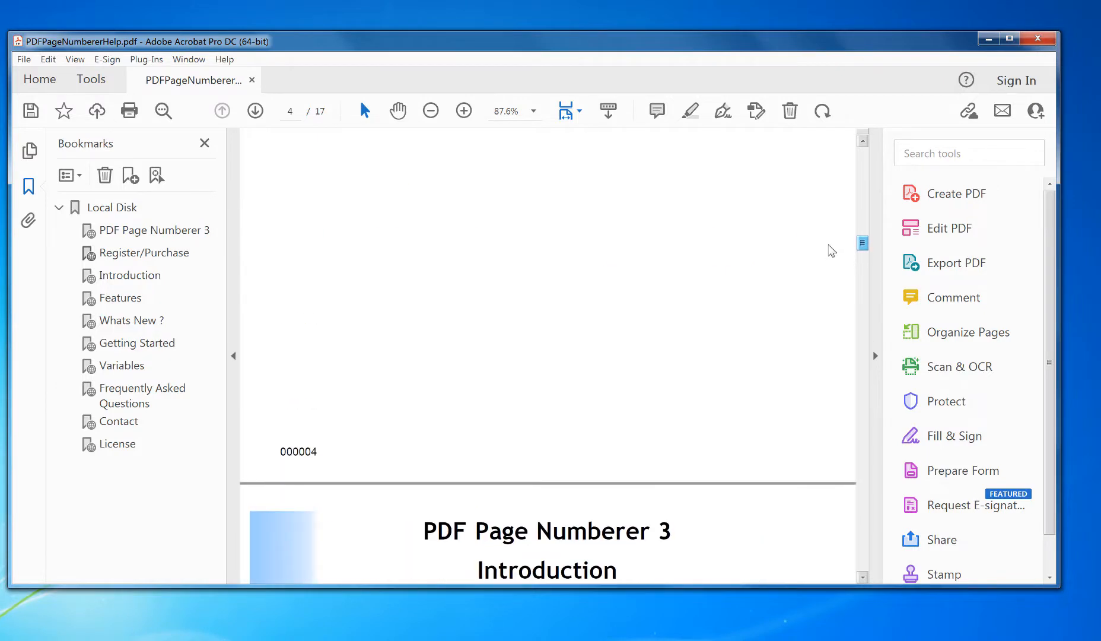
click(146, 59)
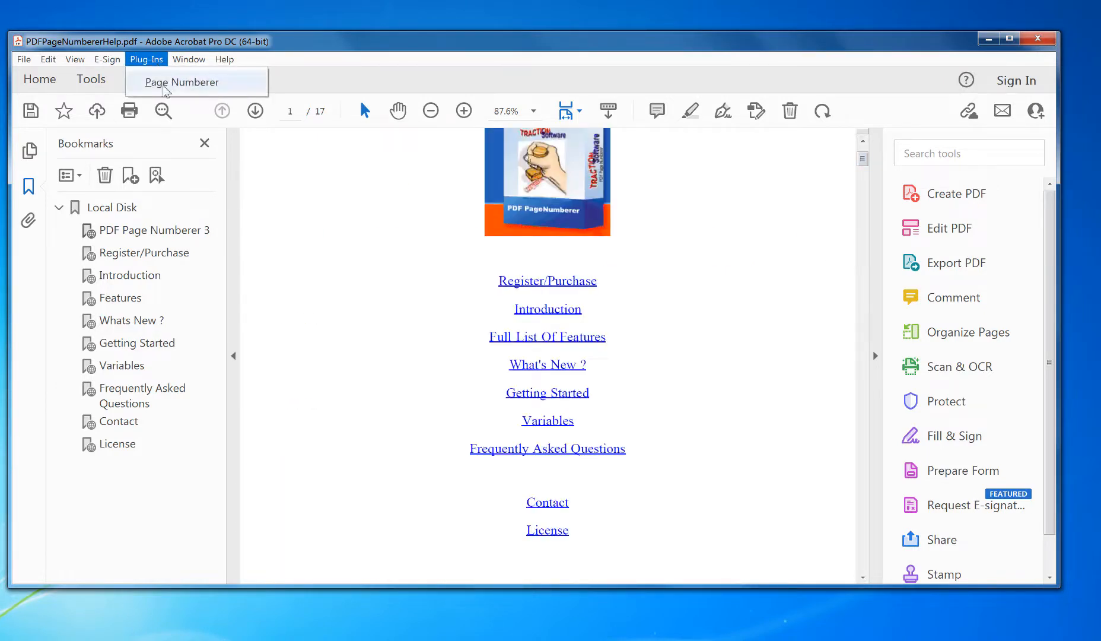
Step: Undo the Page Numberer stamps on all 17 pages, acknowledge removal and zoom out
click(181, 81)
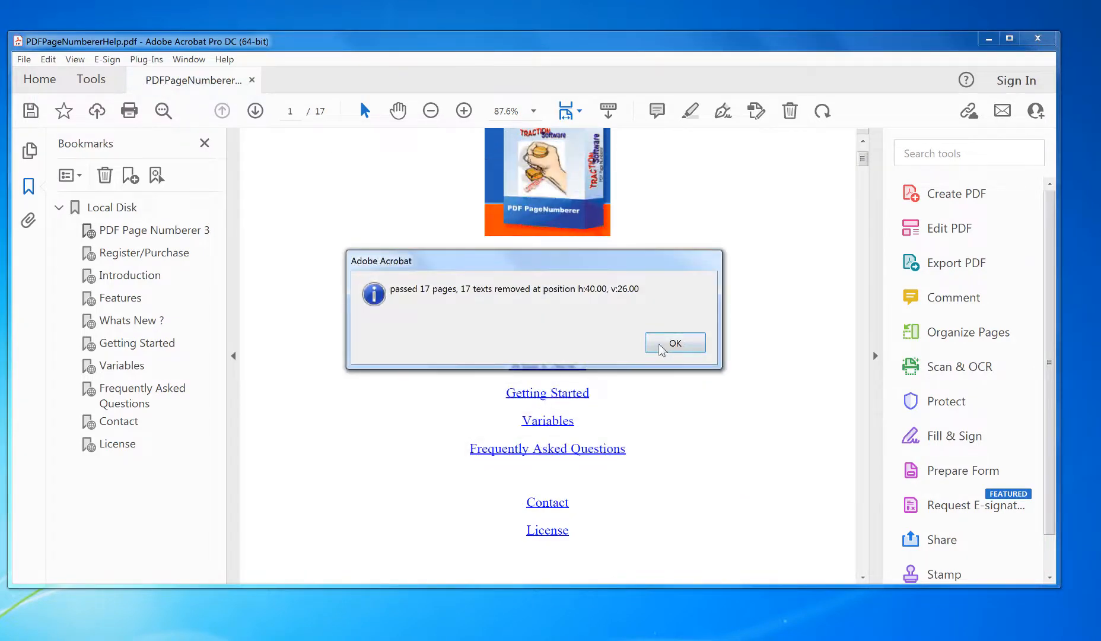
click(674, 343)
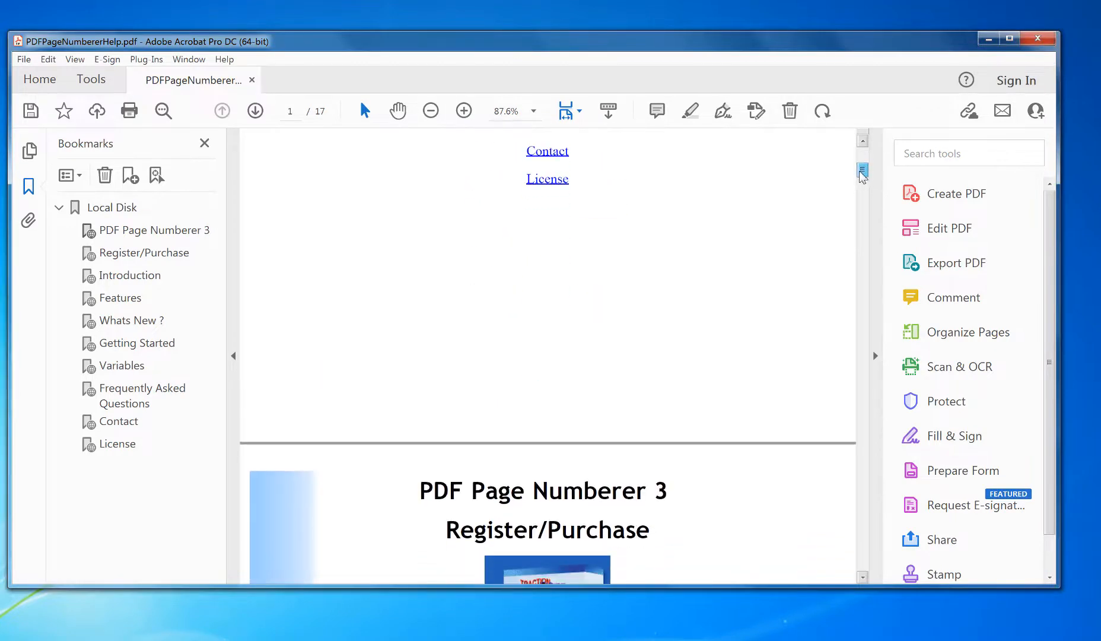
click(429, 111)
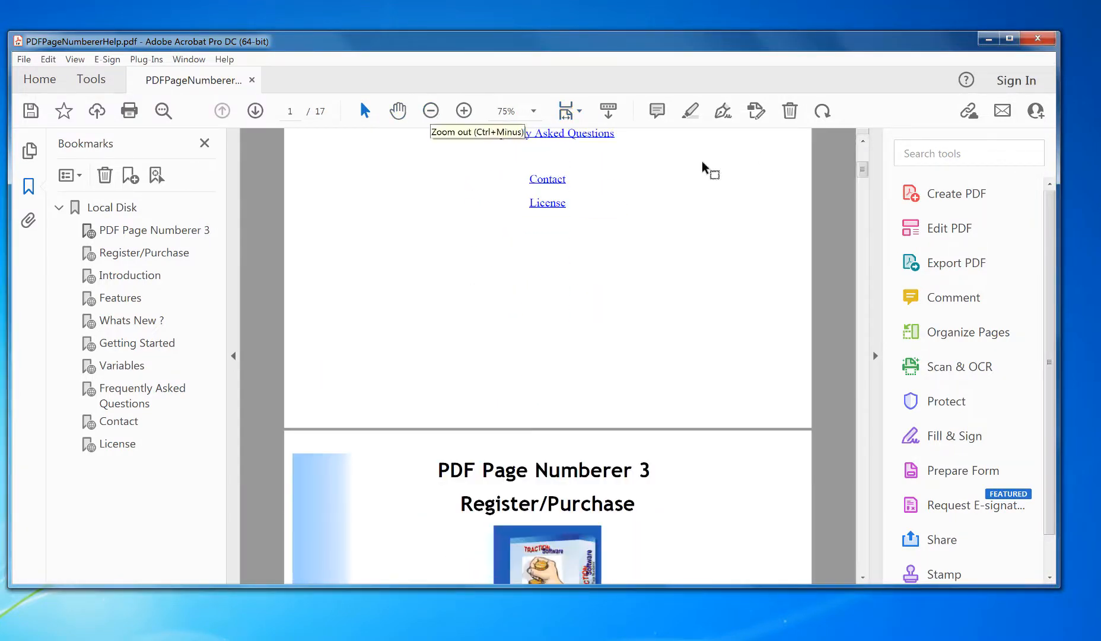
scroll(up, 3)
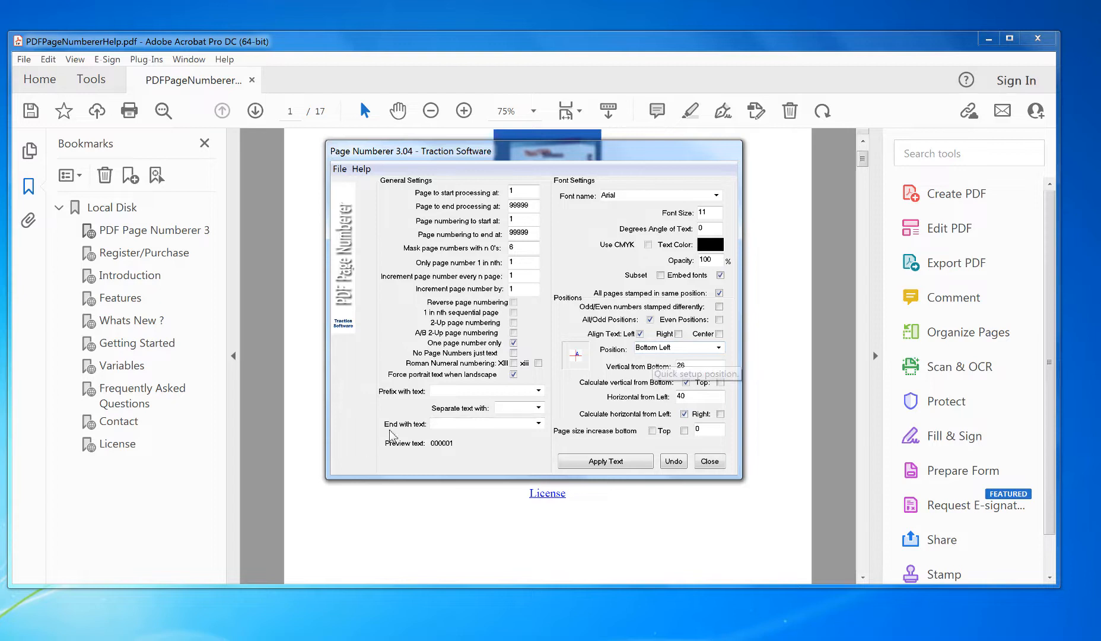
mouse_move(464, 448)
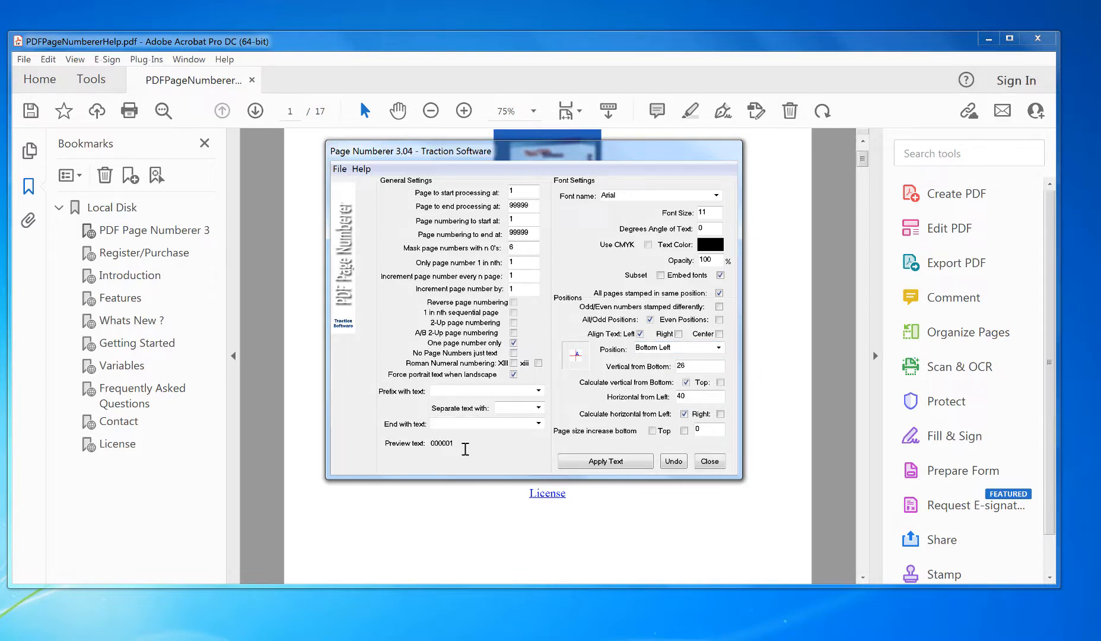
mouse_move(557, 432)
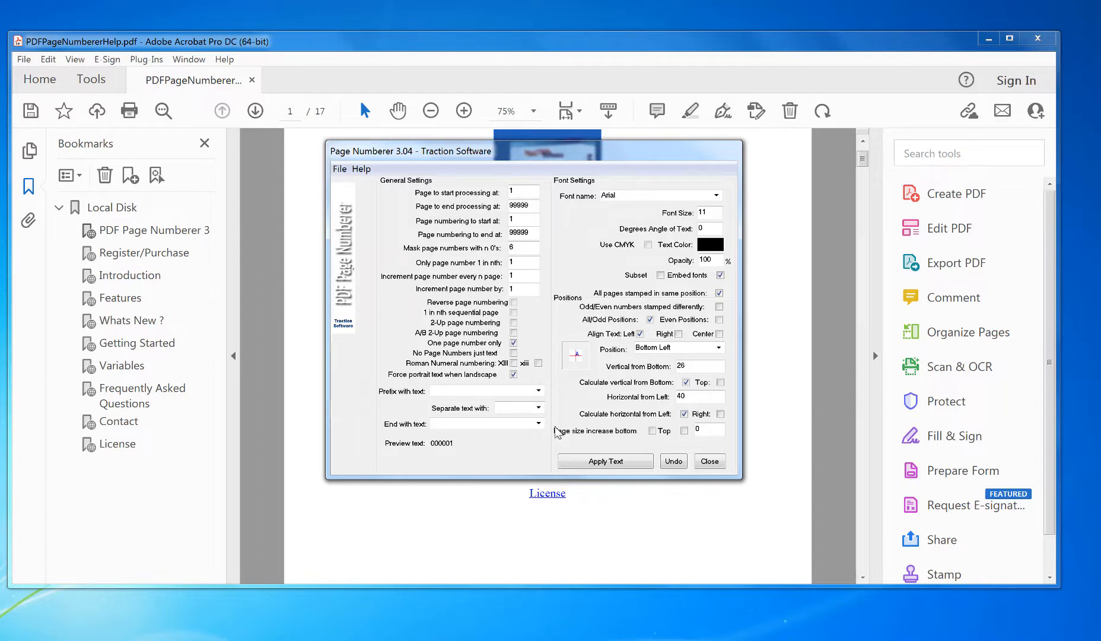
mouse_move(764, 433)
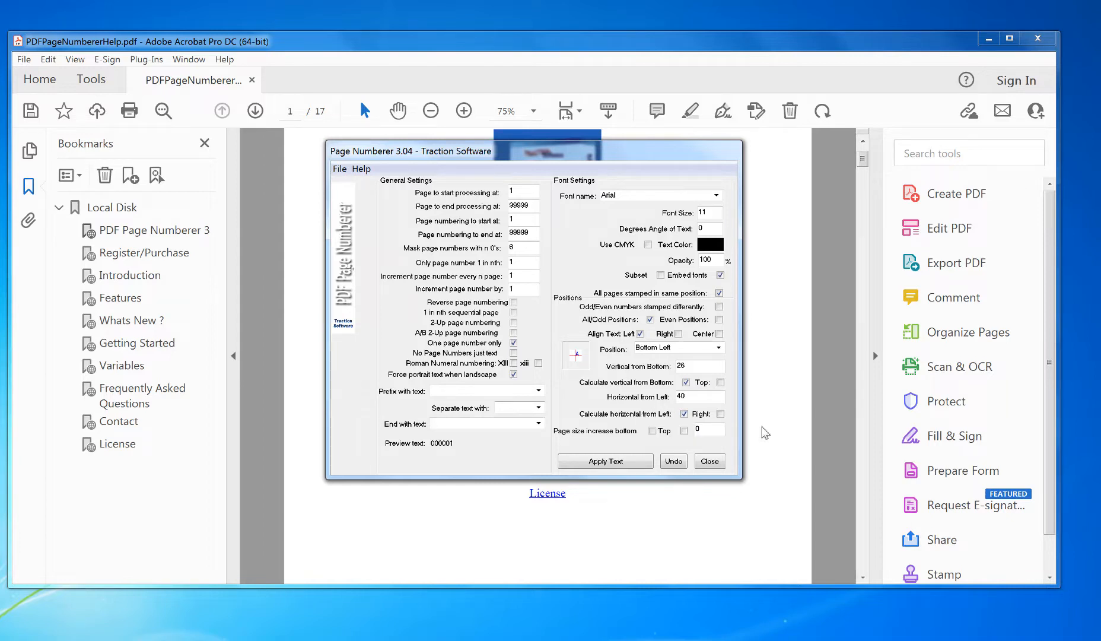
mouse_move(656, 435)
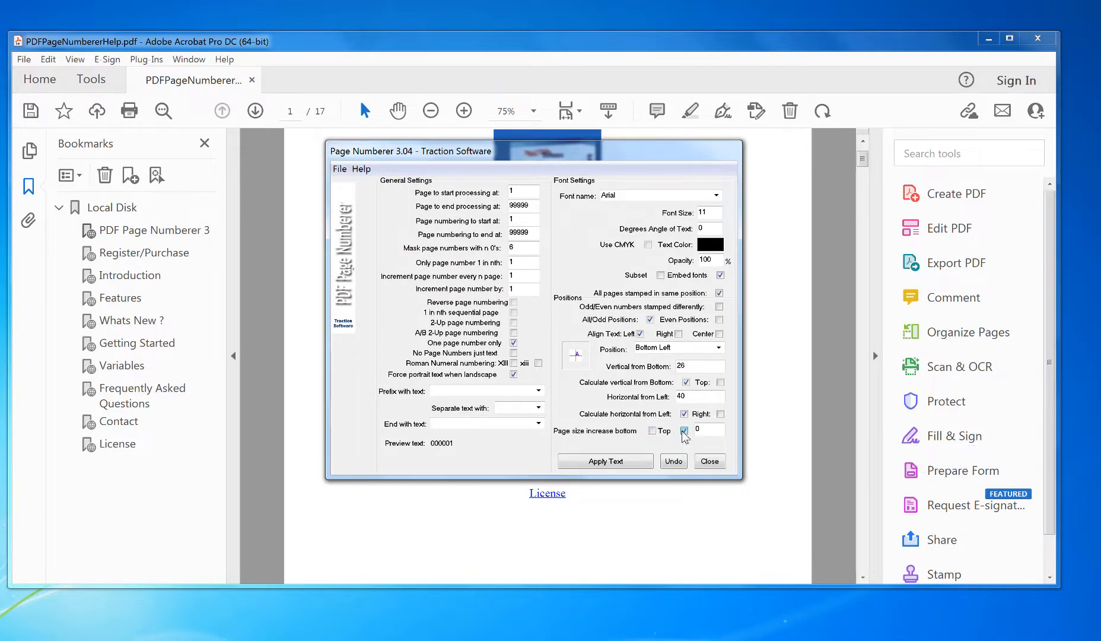
Step: Enlarge the page bottom by 10 with numbers offset 16 from bottom, and apply to every page
click(705, 430)
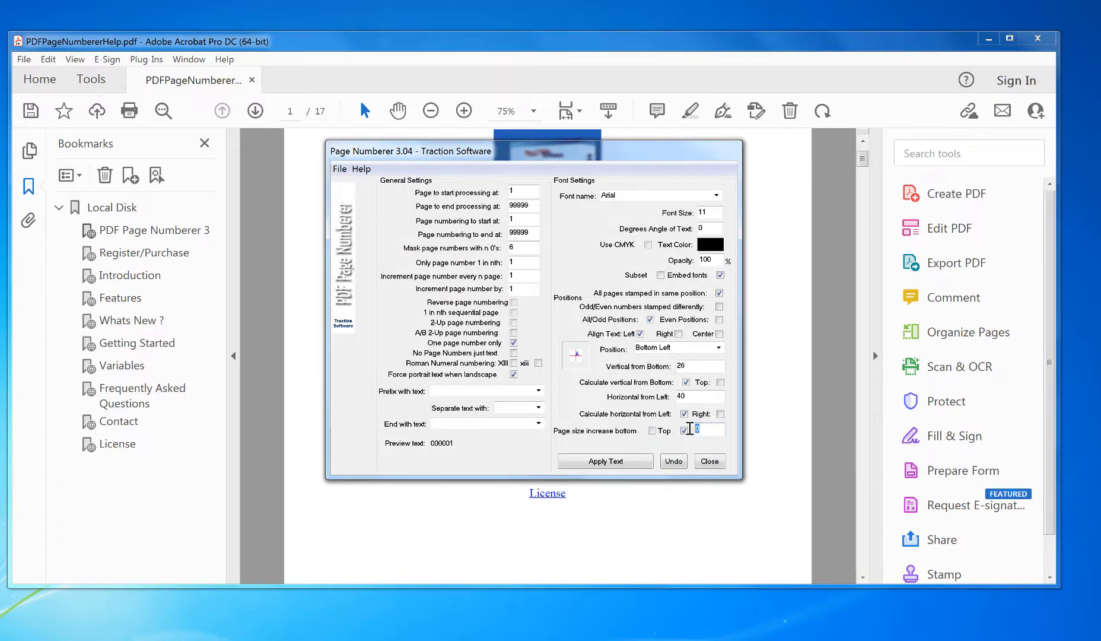
mouse_move(710, 461)
text(10)
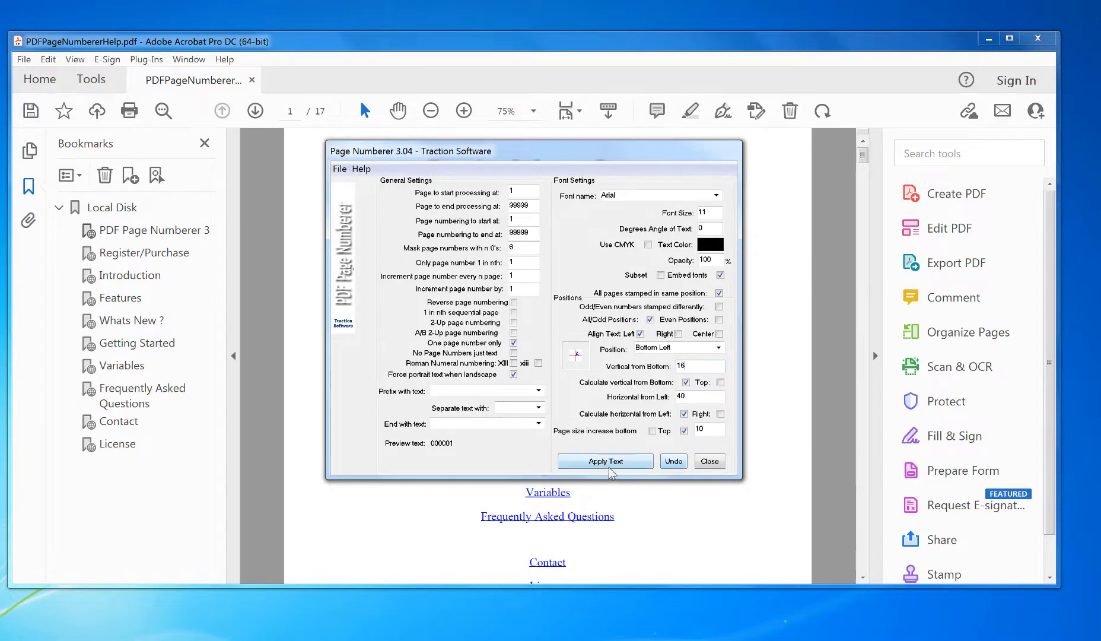
click(605, 462)
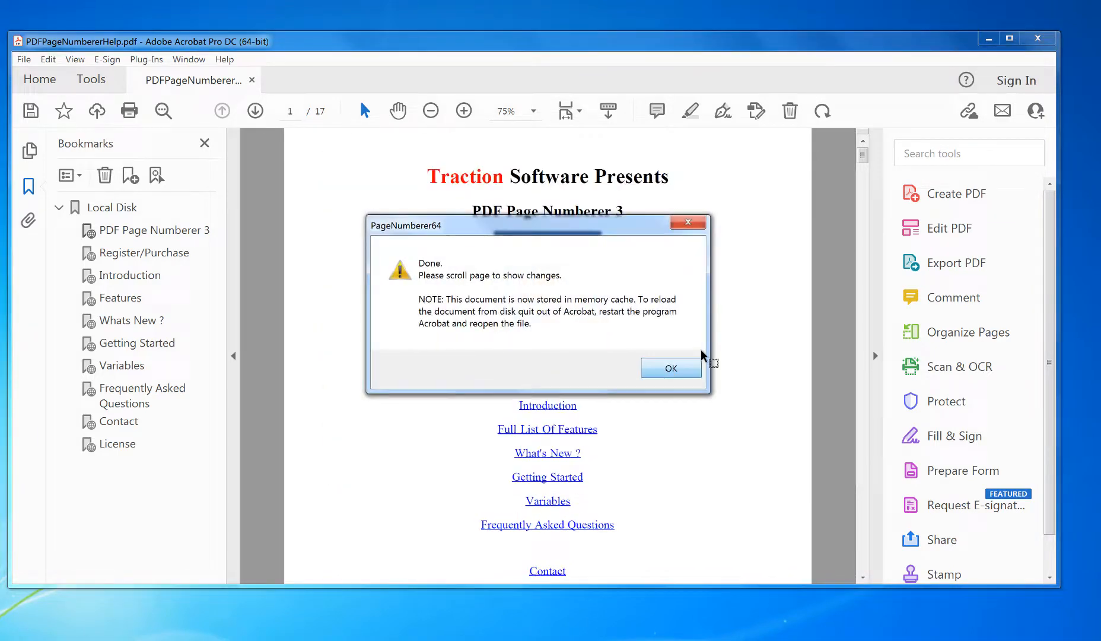
Step: Dismiss the Done message and scroll down to verify 000001 and 000002 on the extended bottoms
click(669, 368)
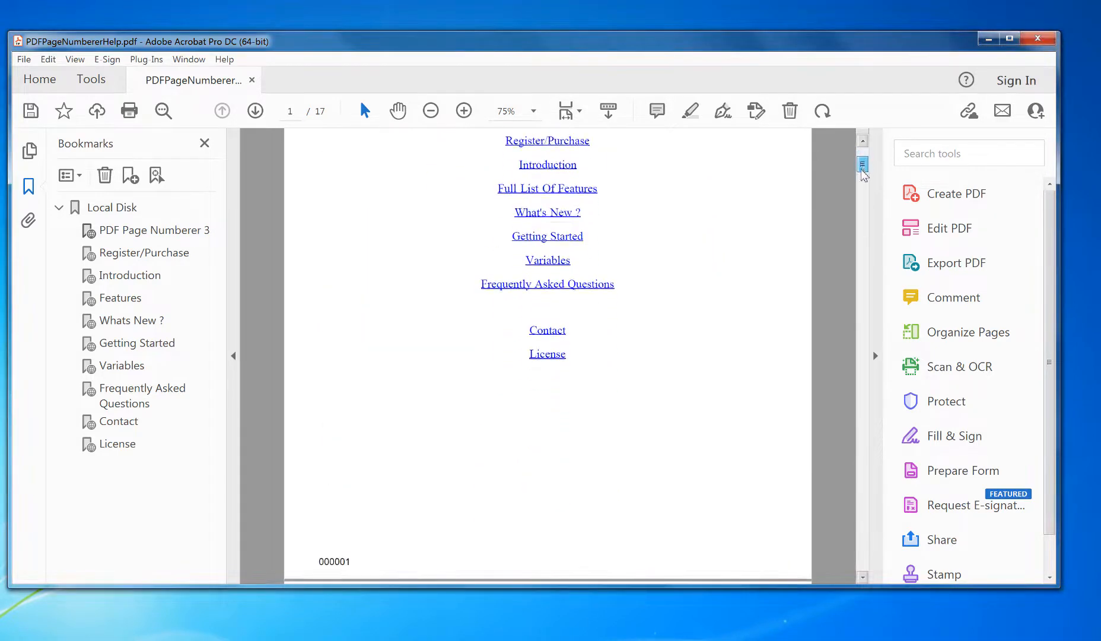
scroll(down, 3)
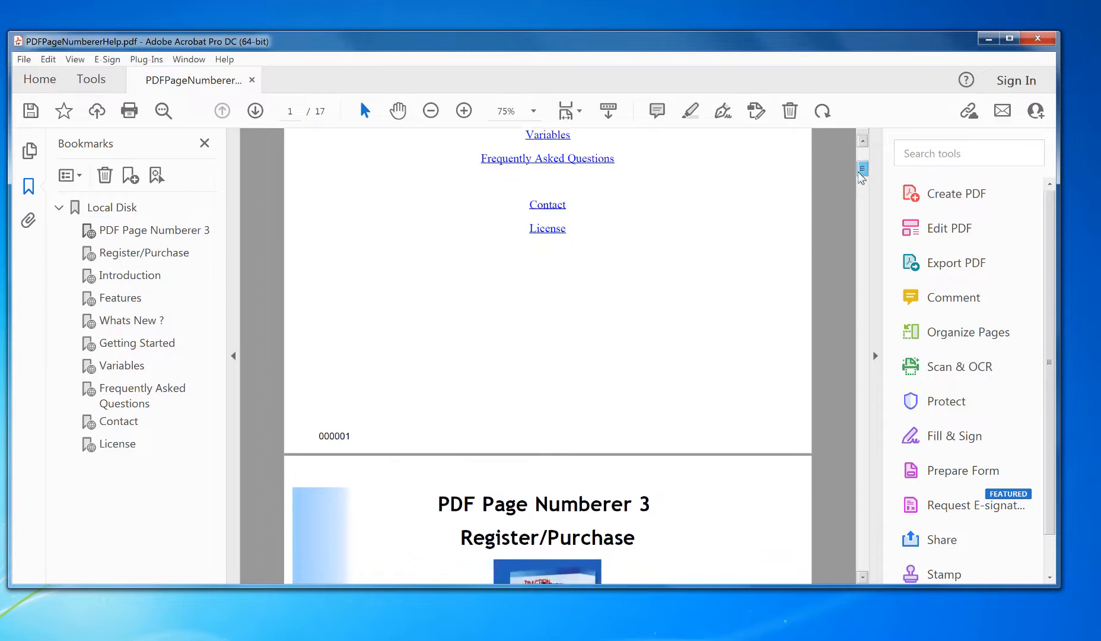
scroll(down, 3)
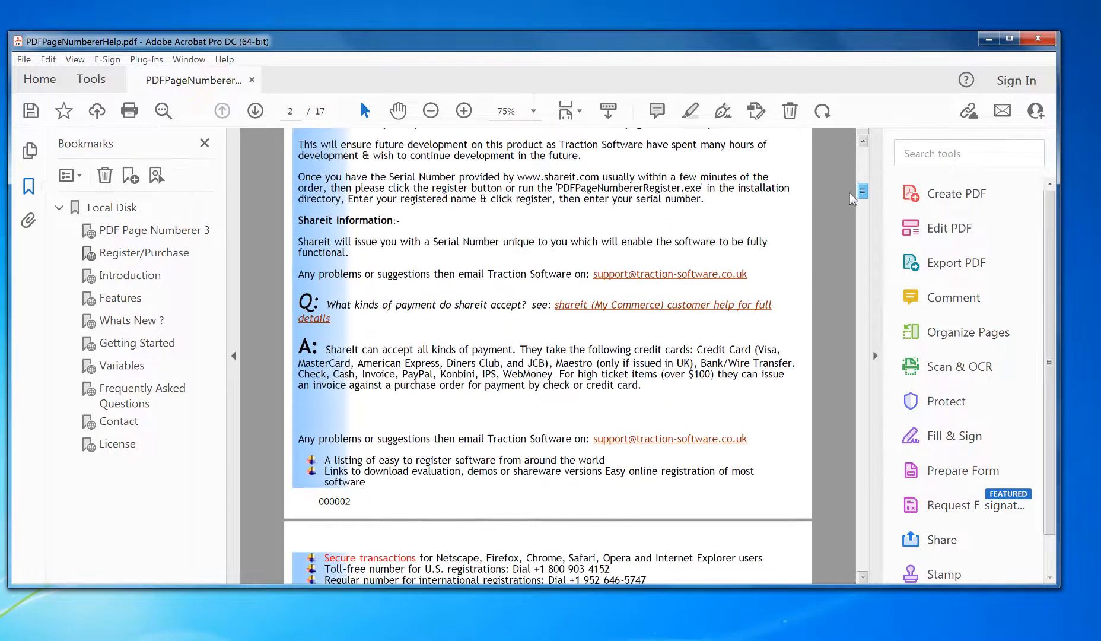
scroll(down, 3)
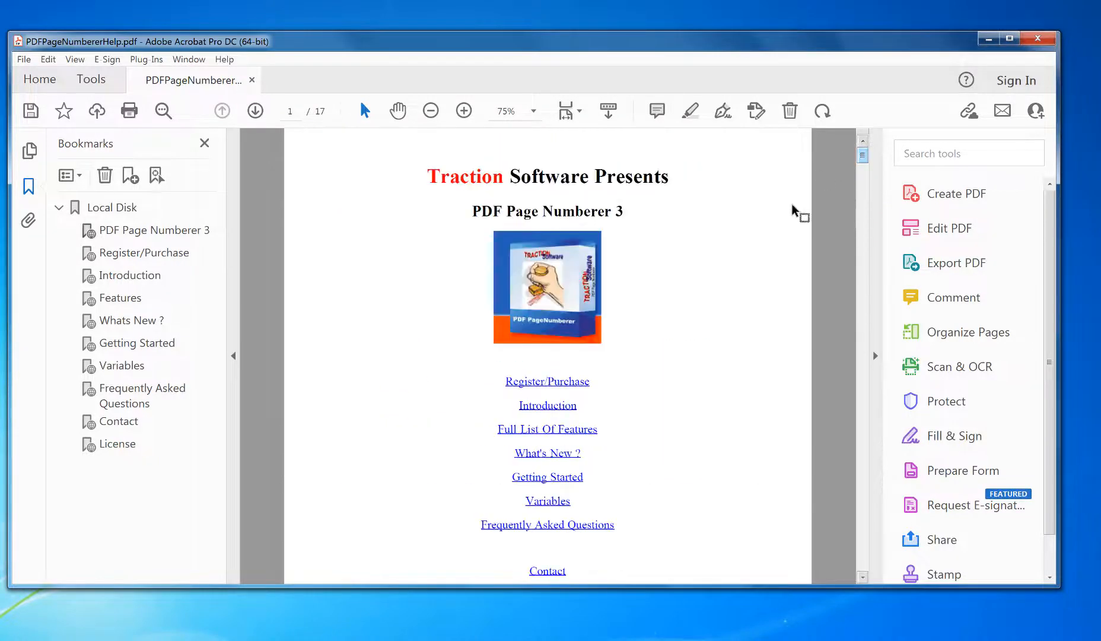
mouse_move(622, 143)
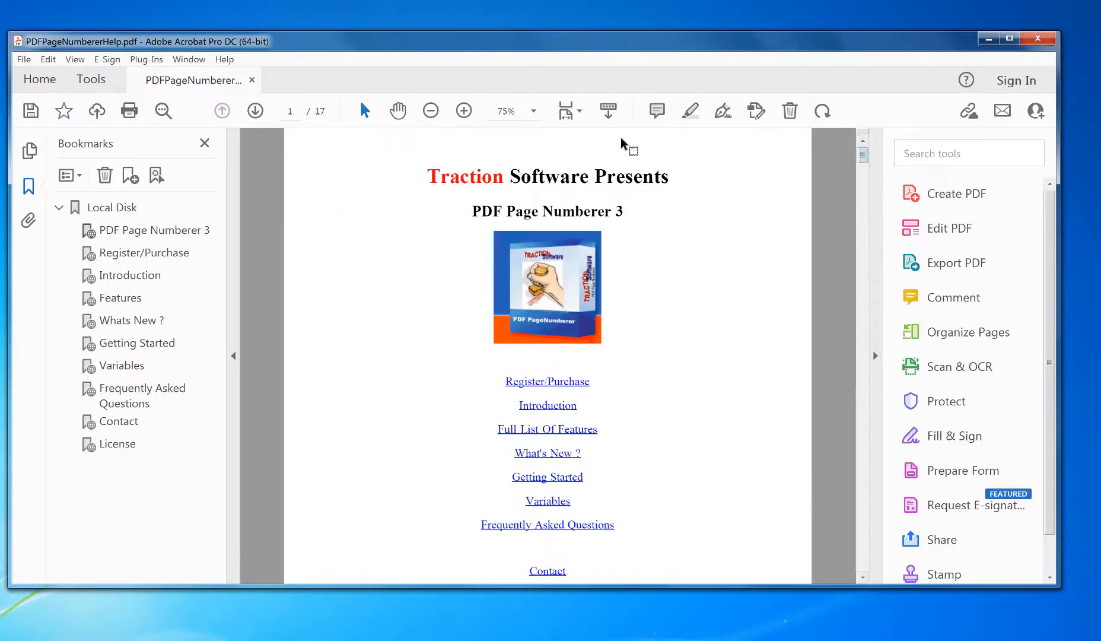